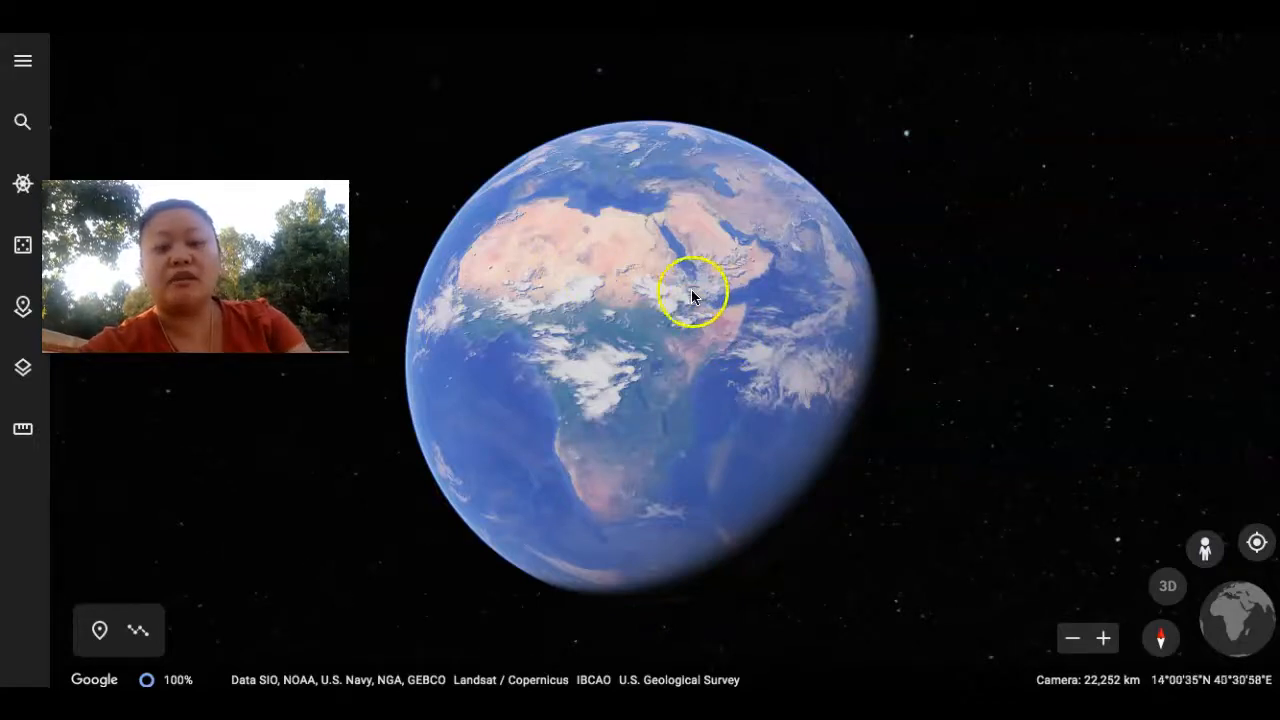
Step: Rotate the globe from Africa past Europe to face Asia and the Indian Ocean
drag(693, 293, 615, 343)
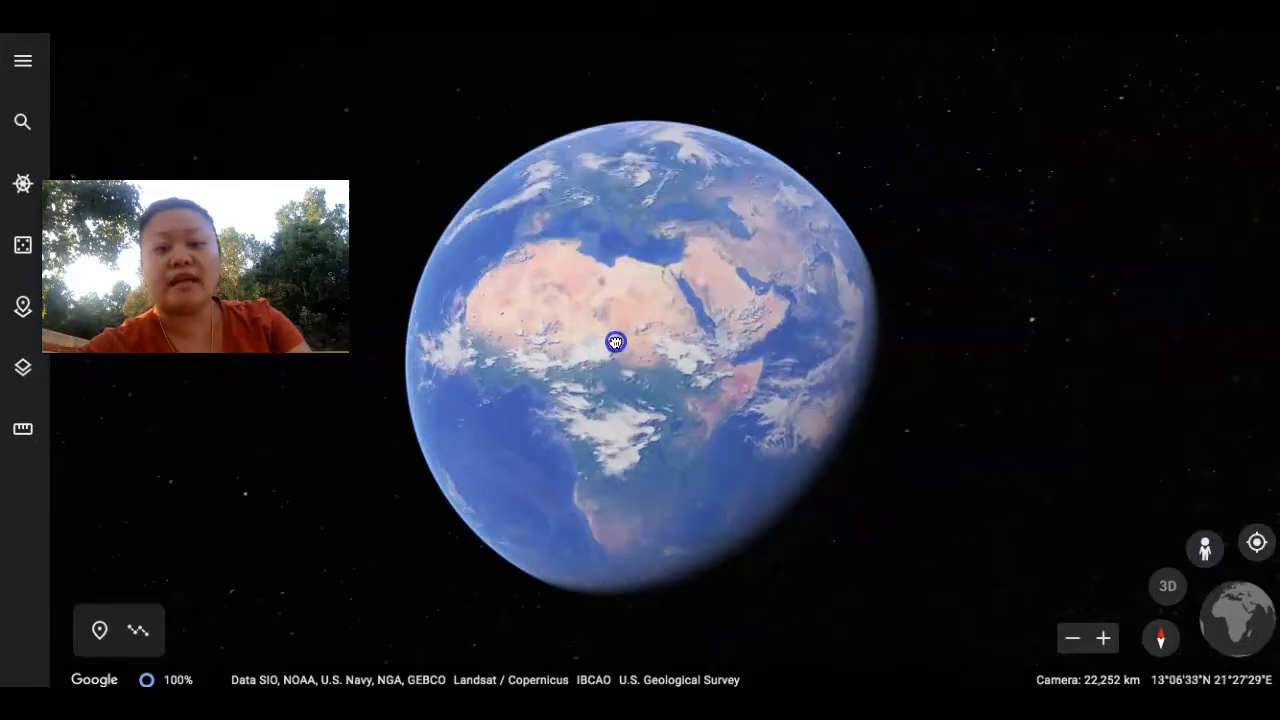
drag(615, 342, 650, 352)
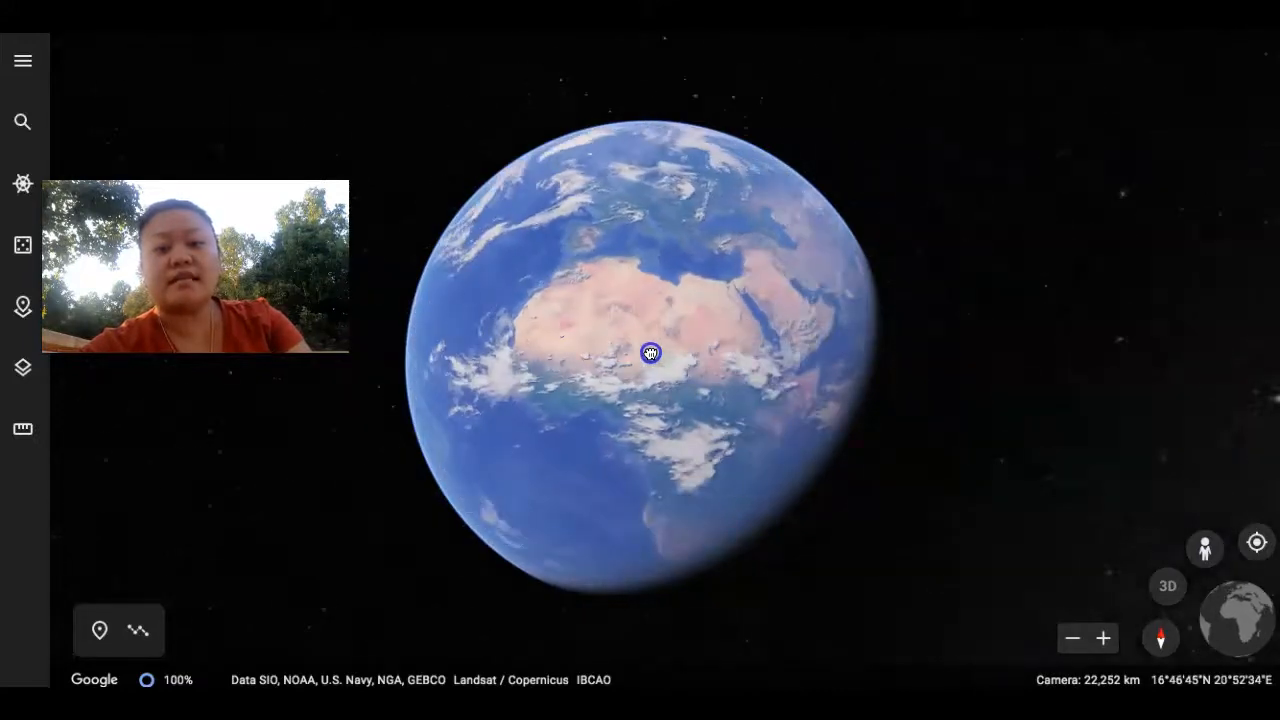
drag(650, 352, 575, 386)
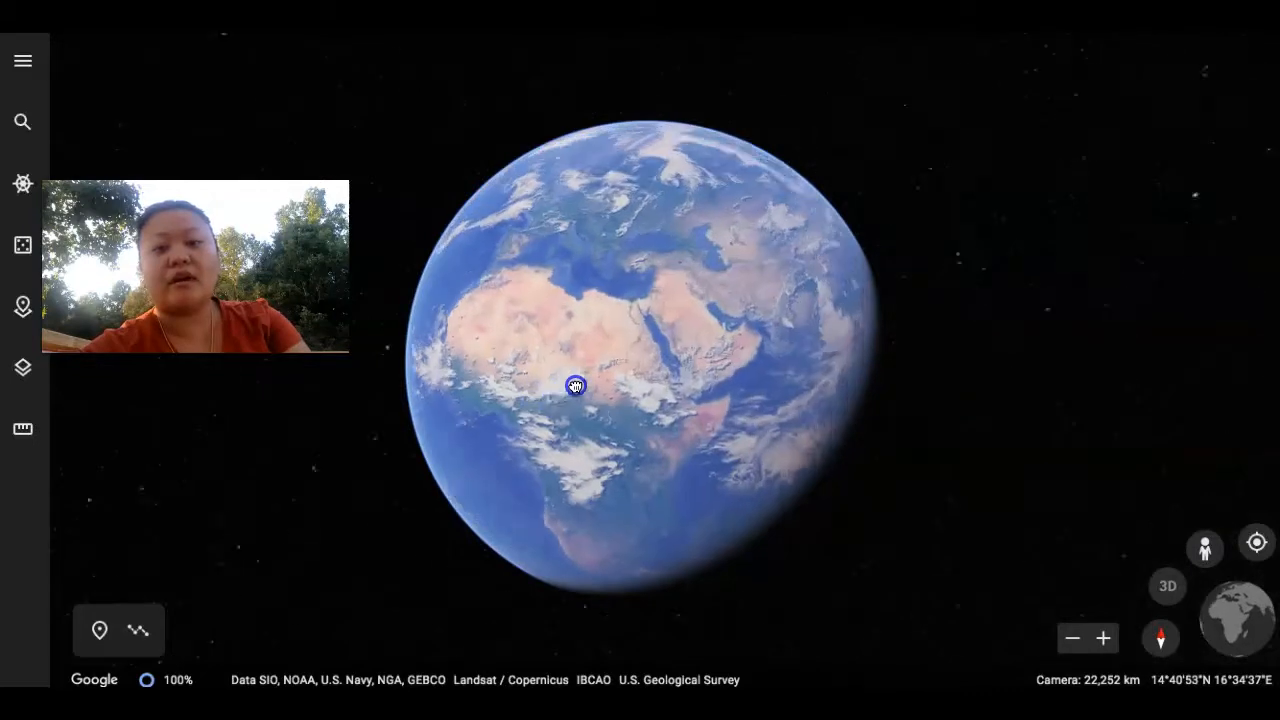
drag(575, 385, 595, 445)
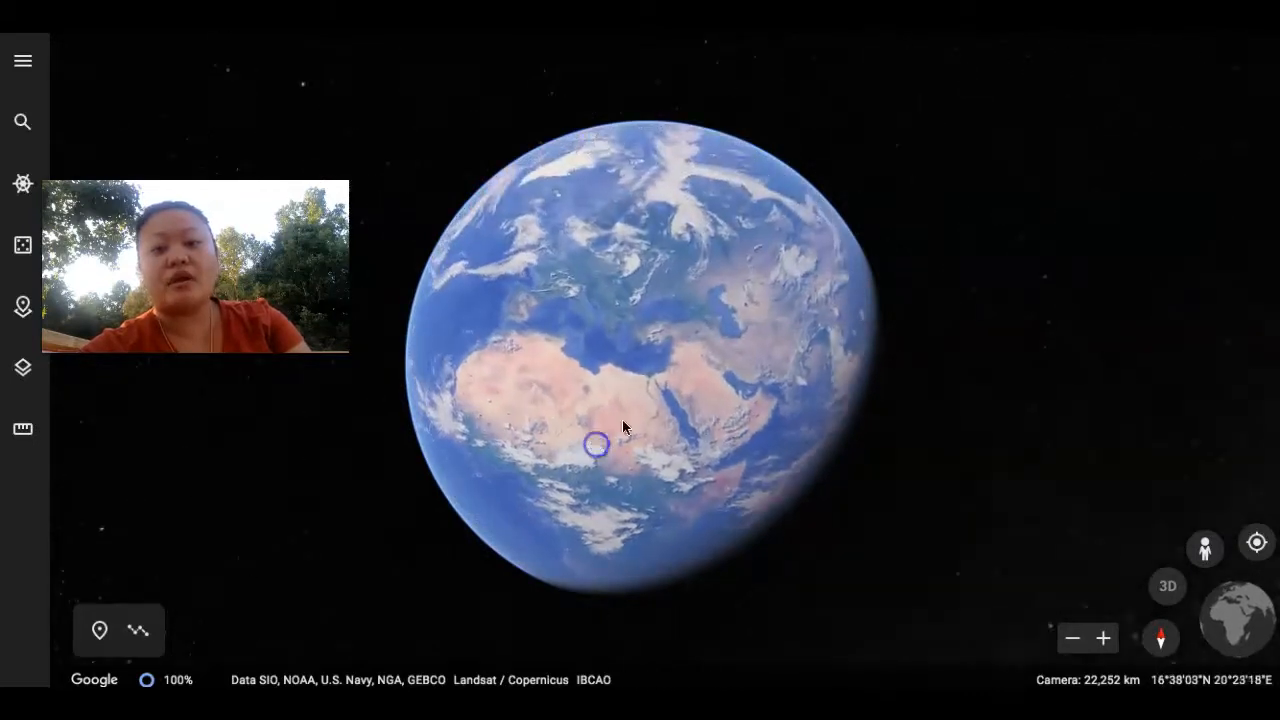
drag(620, 425, 555, 295)
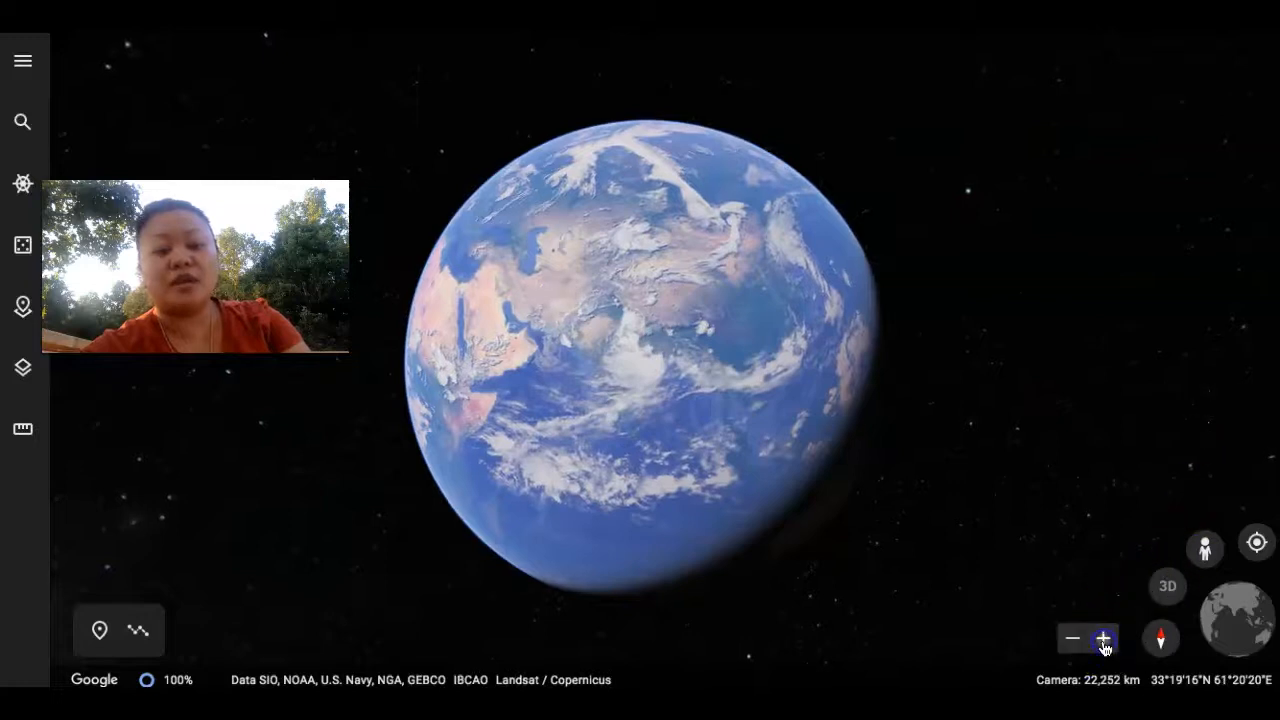
Step: Zoom in and spin the globe across Southeast Asia and the Pacific to North America
click(1104, 638)
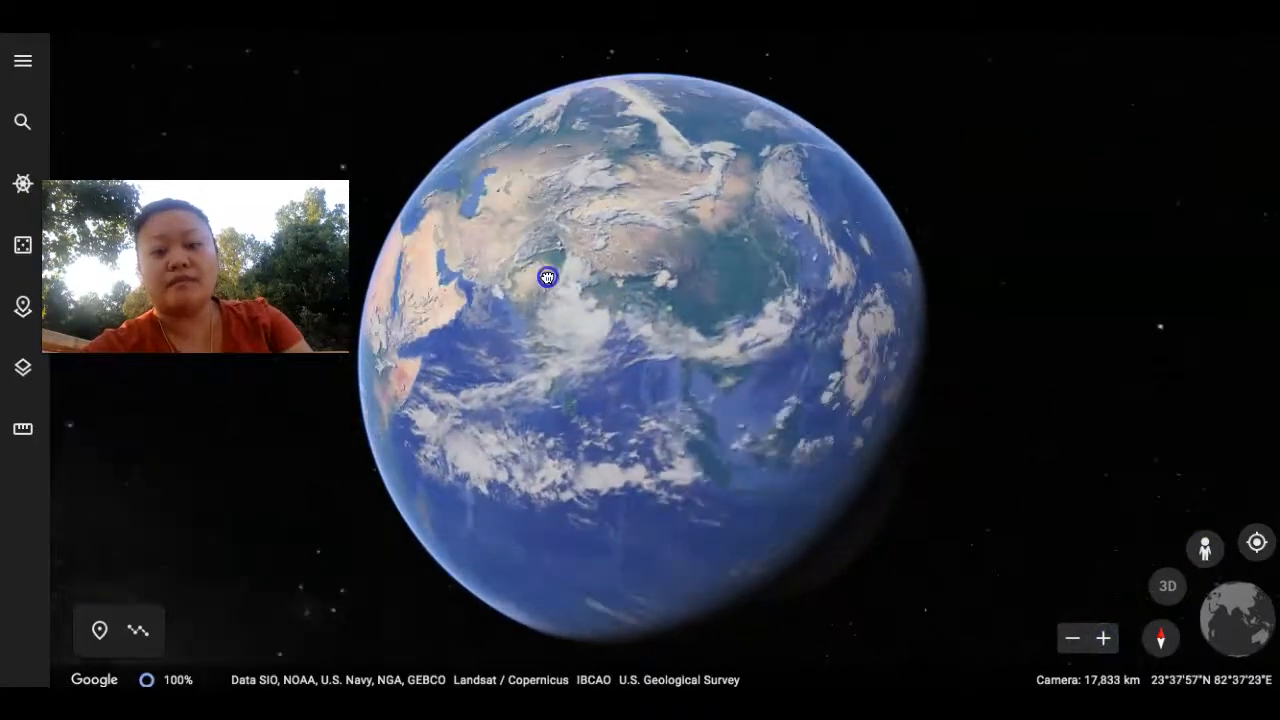
drag(547, 277, 730, 323)
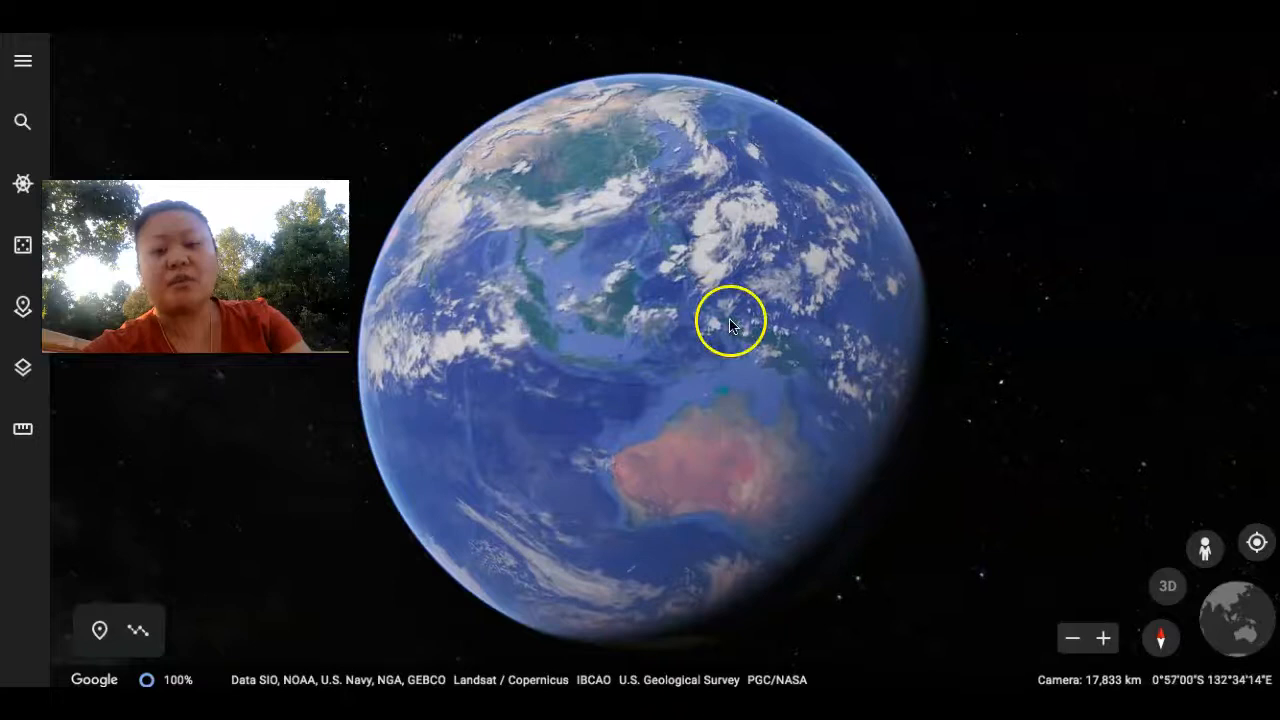
drag(730, 322, 675, 320)
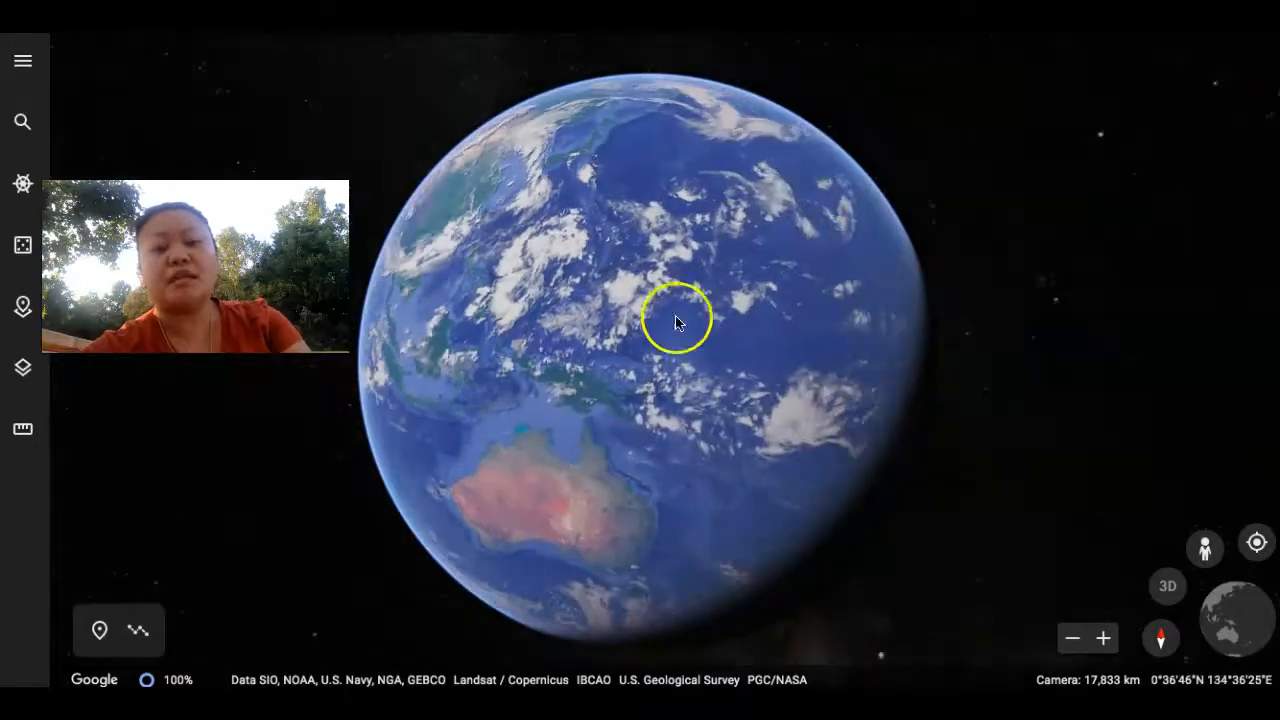
drag(675, 318, 546, 310)
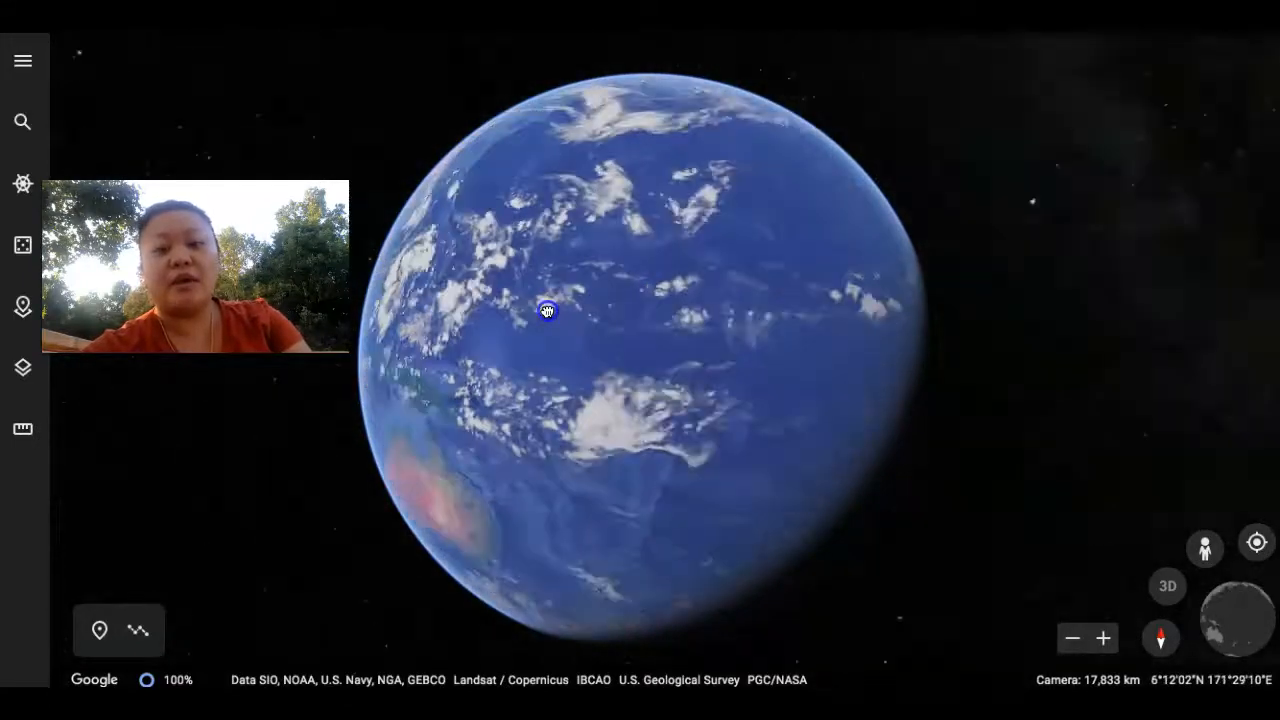
drag(547, 310, 733, 324)
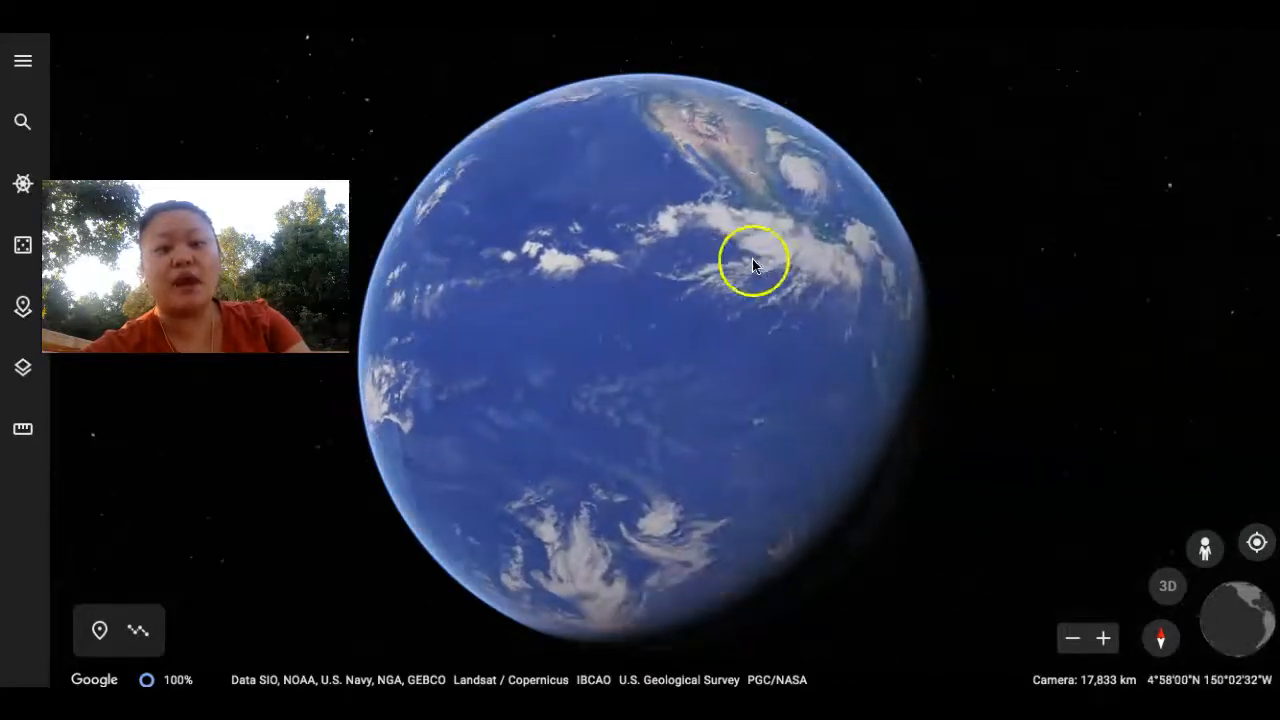
drag(755, 262, 658, 410)
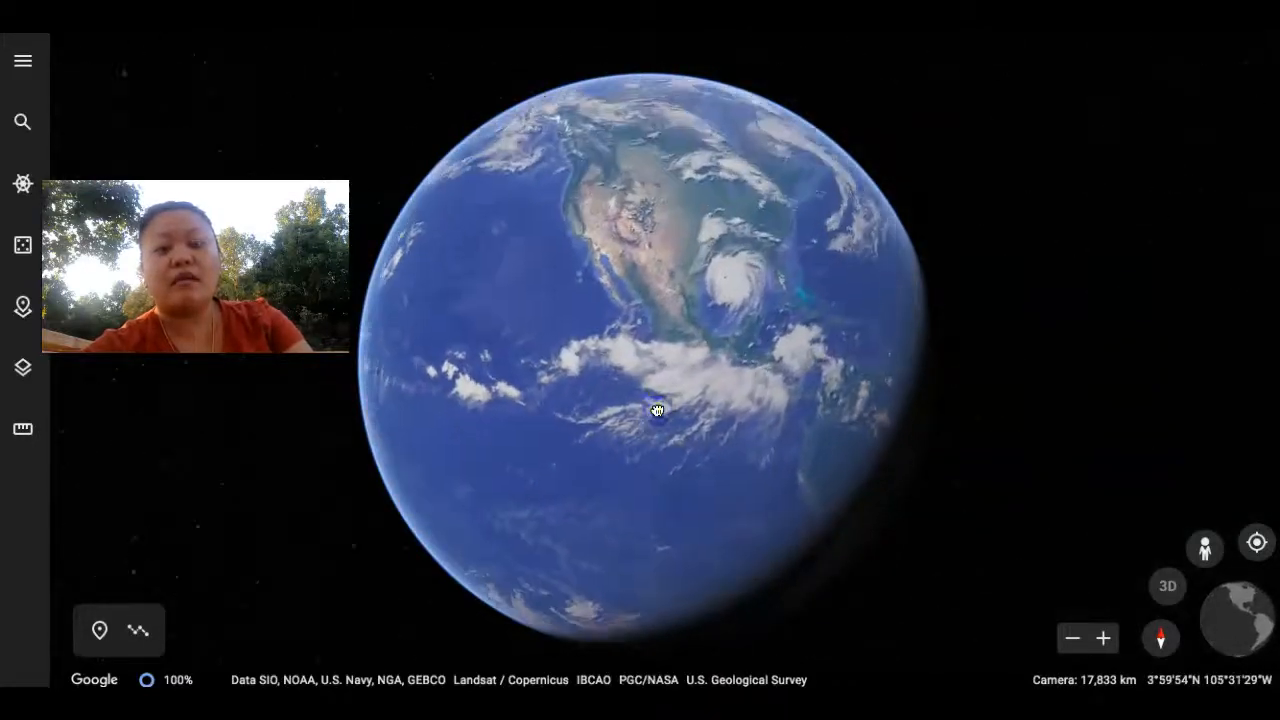
drag(658, 410, 690, 360)
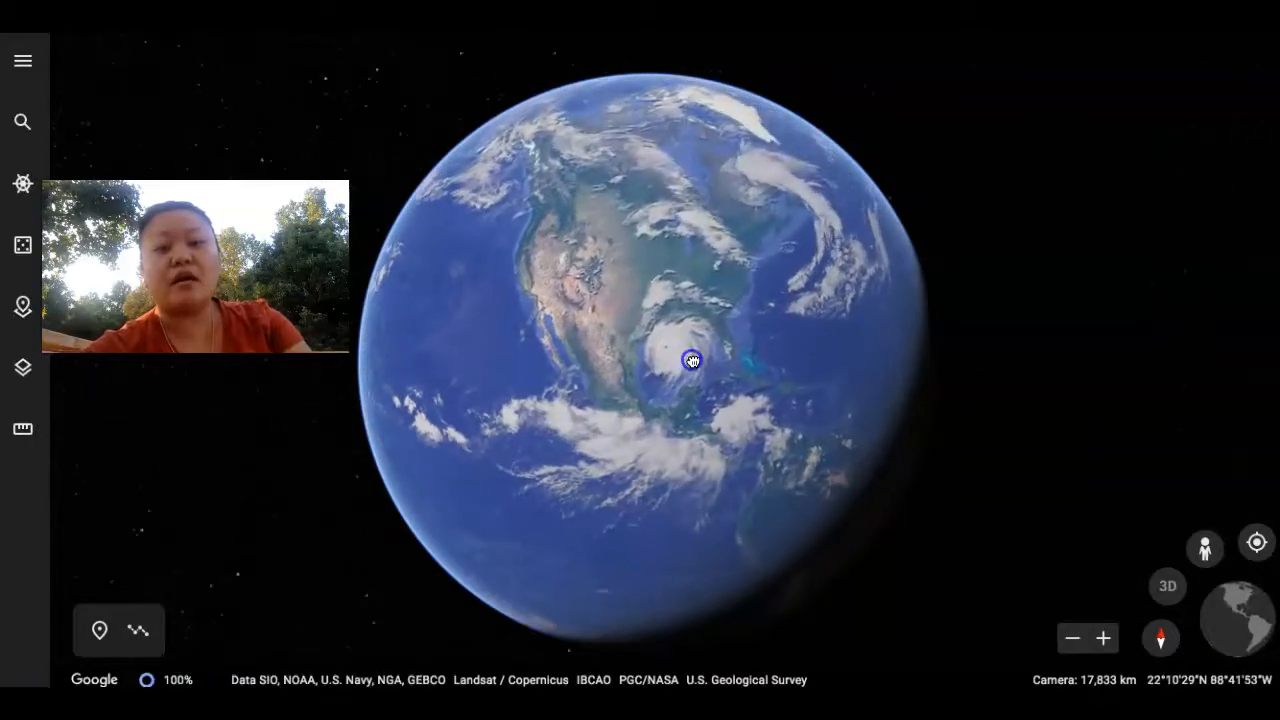
Step: Keep turning the globe over North America and southward toward South America
drag(691, 360, 540, 265)
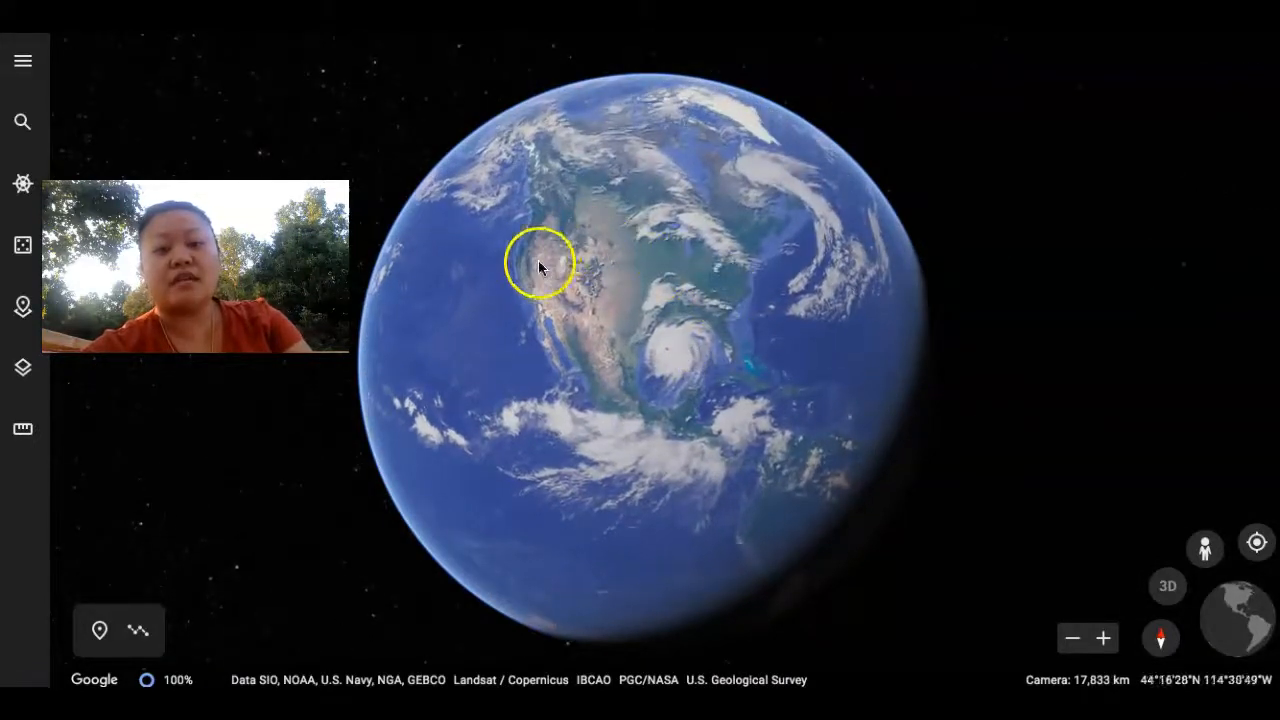
drag(540, 267, 720, 305)
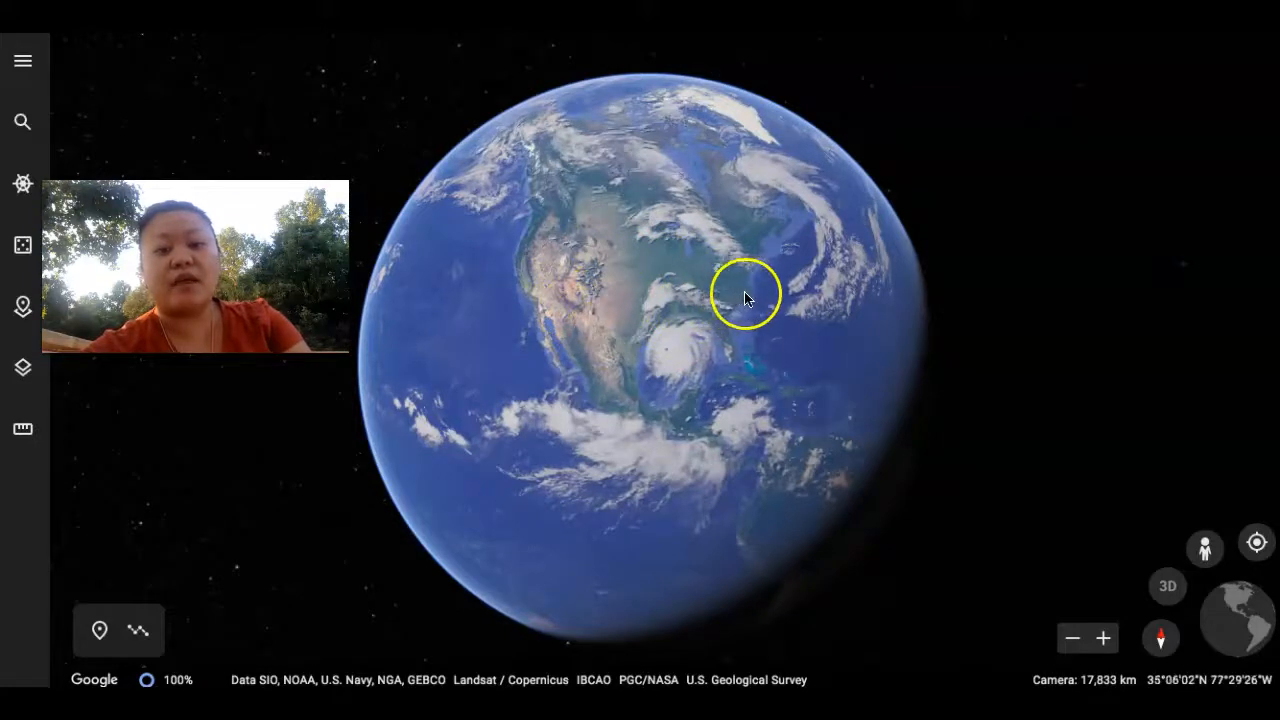
drag(745, 297, 680, 225)
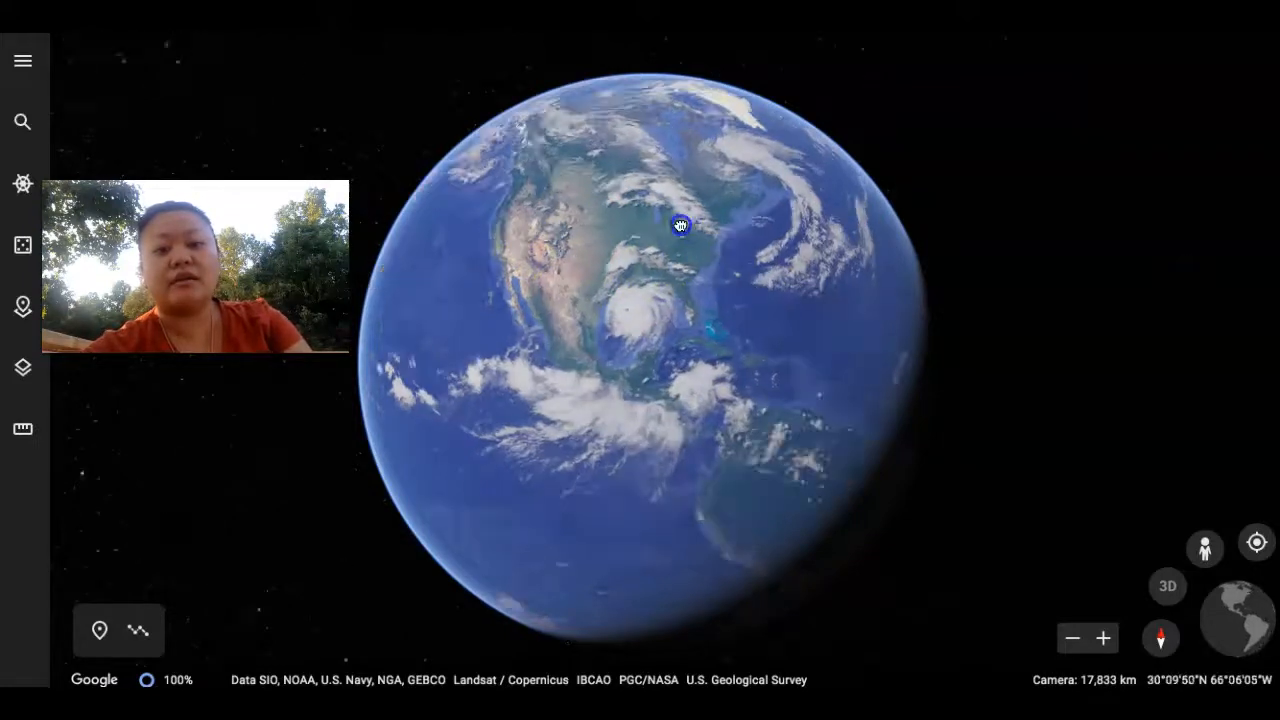
drag(680, 224, 748, 305)
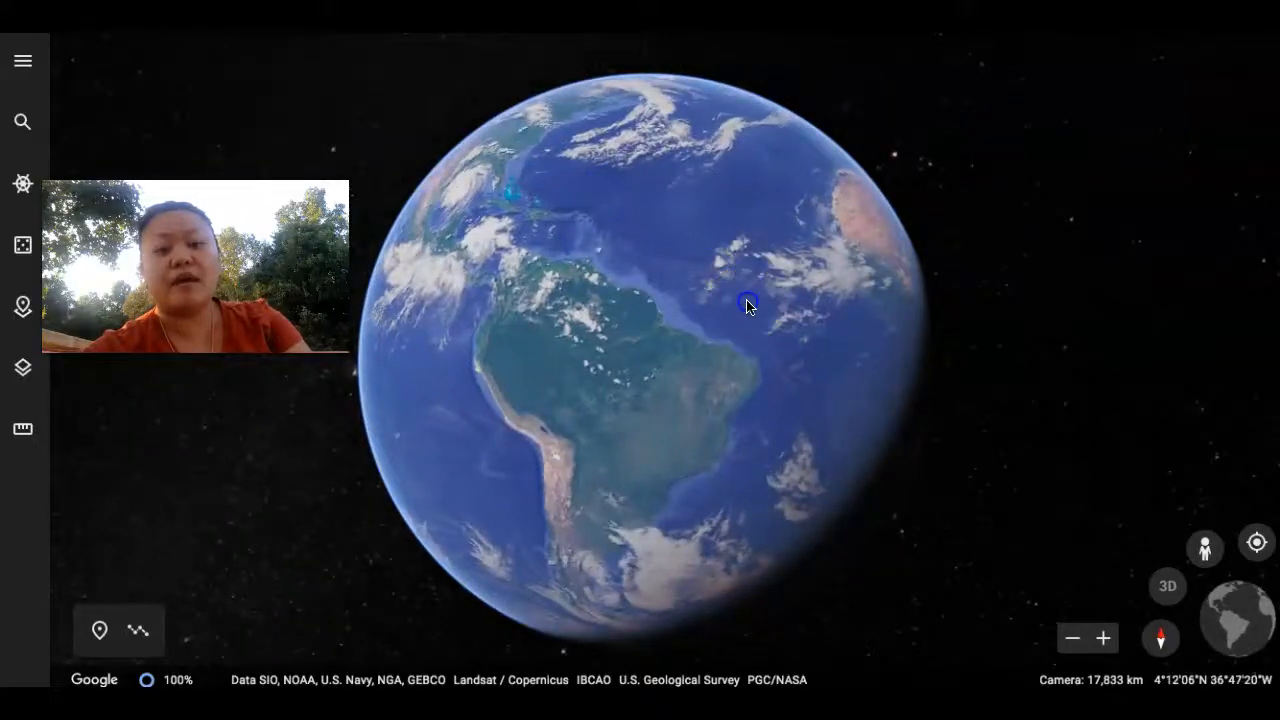
drag(747, 305, 628, 158)
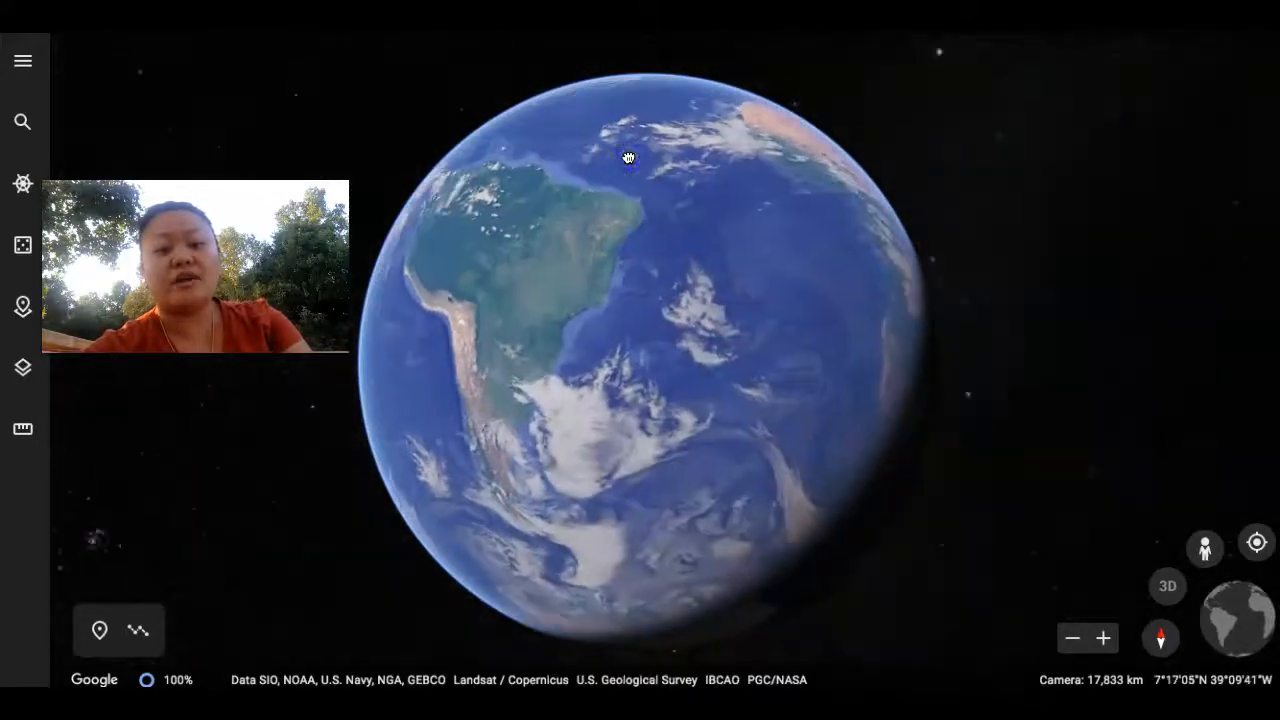
Step: Roll the globe past Antarctica and the South Atlantic to center South America
drag(628, 158, 742, 119)
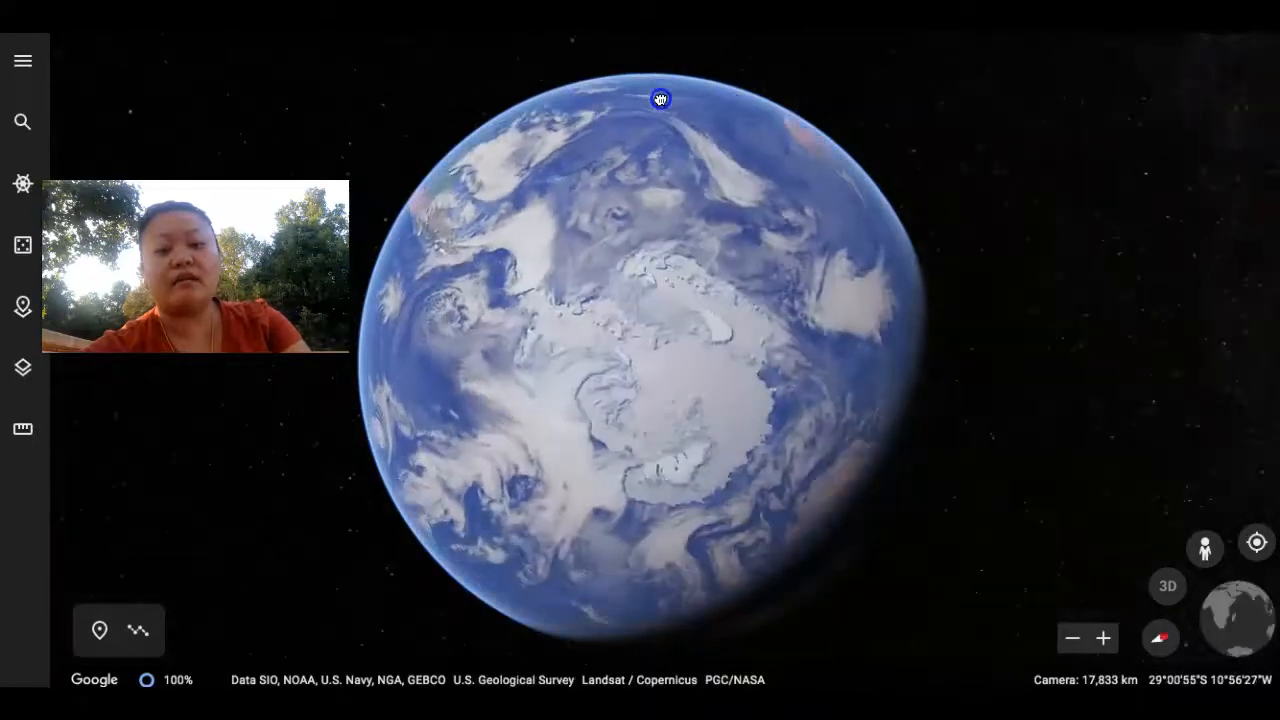
drag(660, 99, 694, 188)
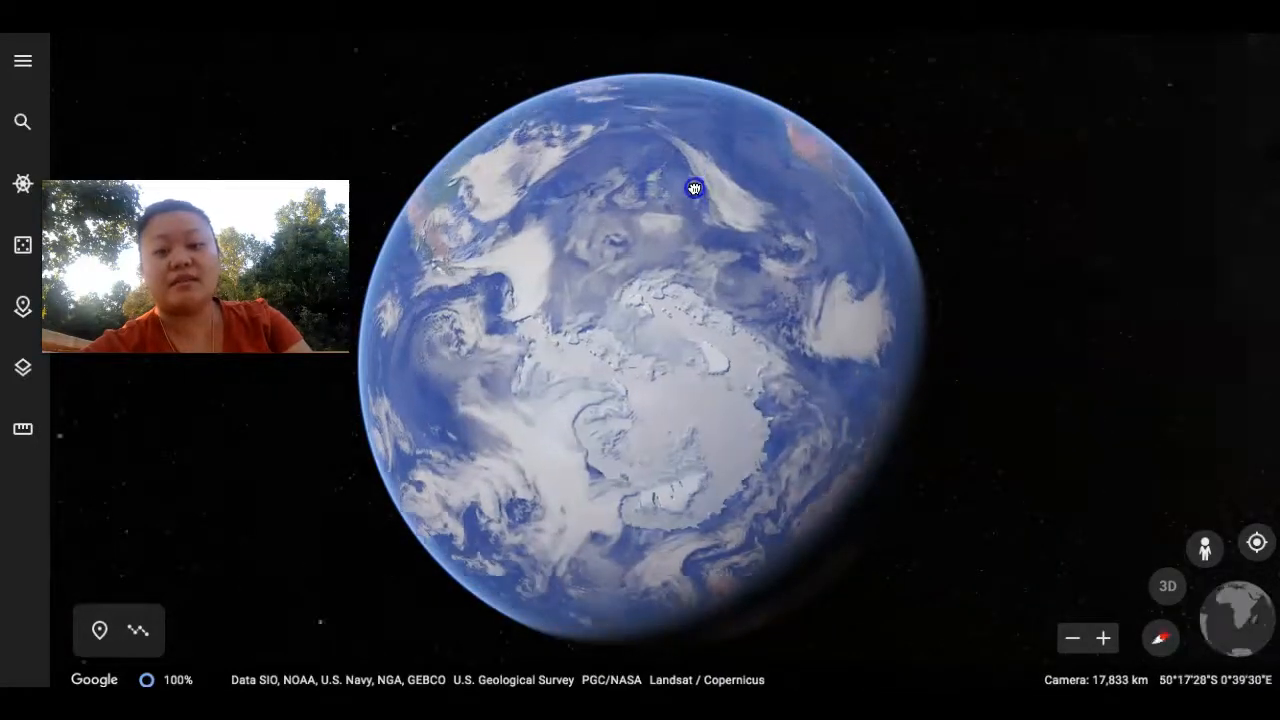
drag(694, 188, 703, 352)
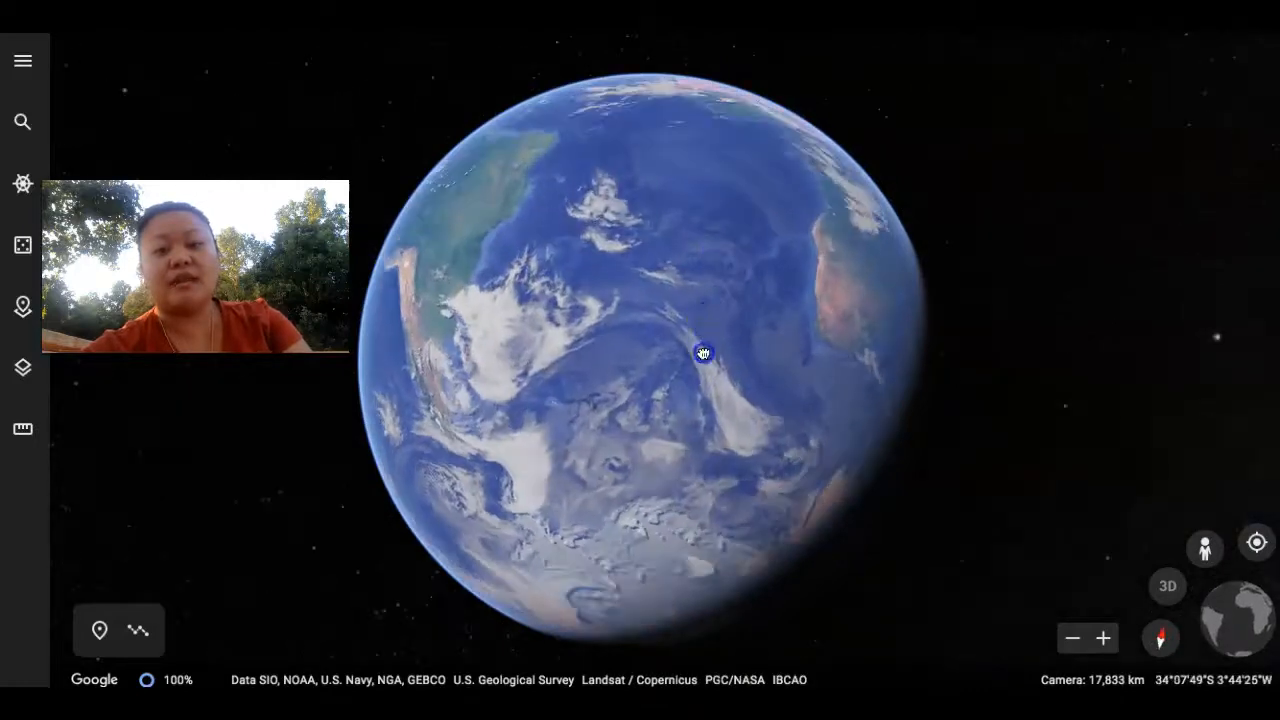
drag(703, 353, 703, 300)
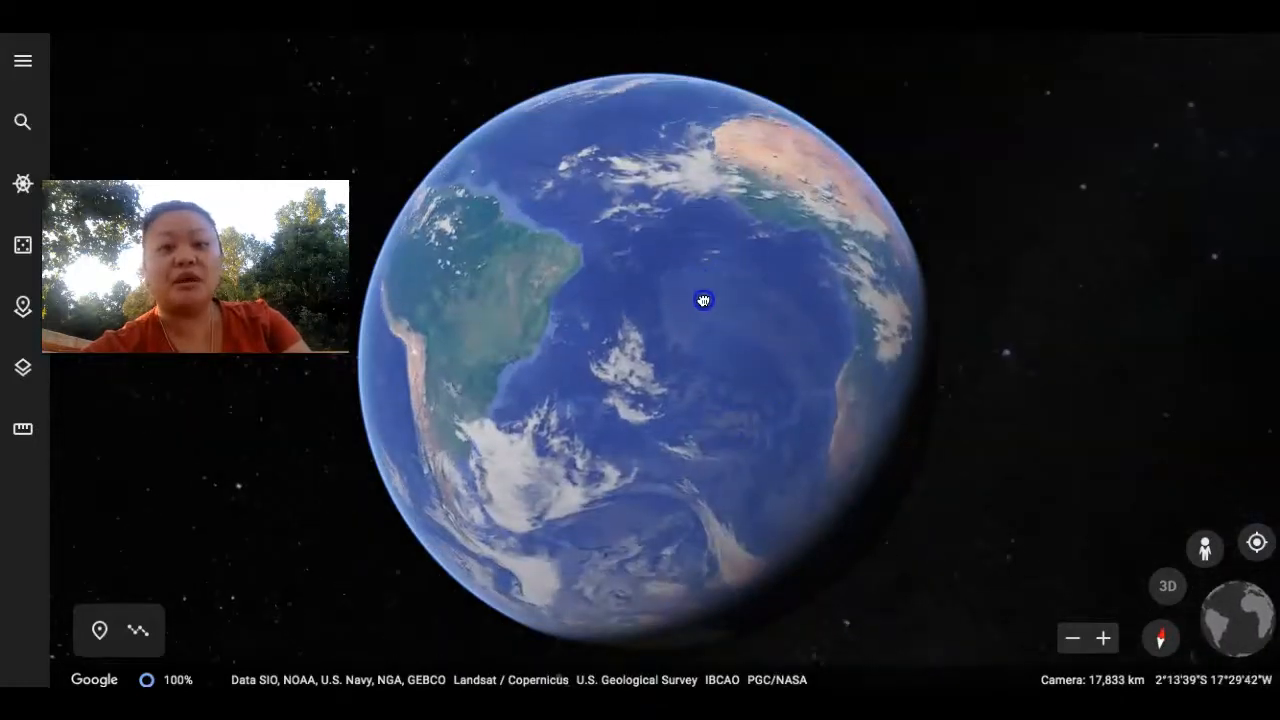
drag(703, 300, 480, 285)
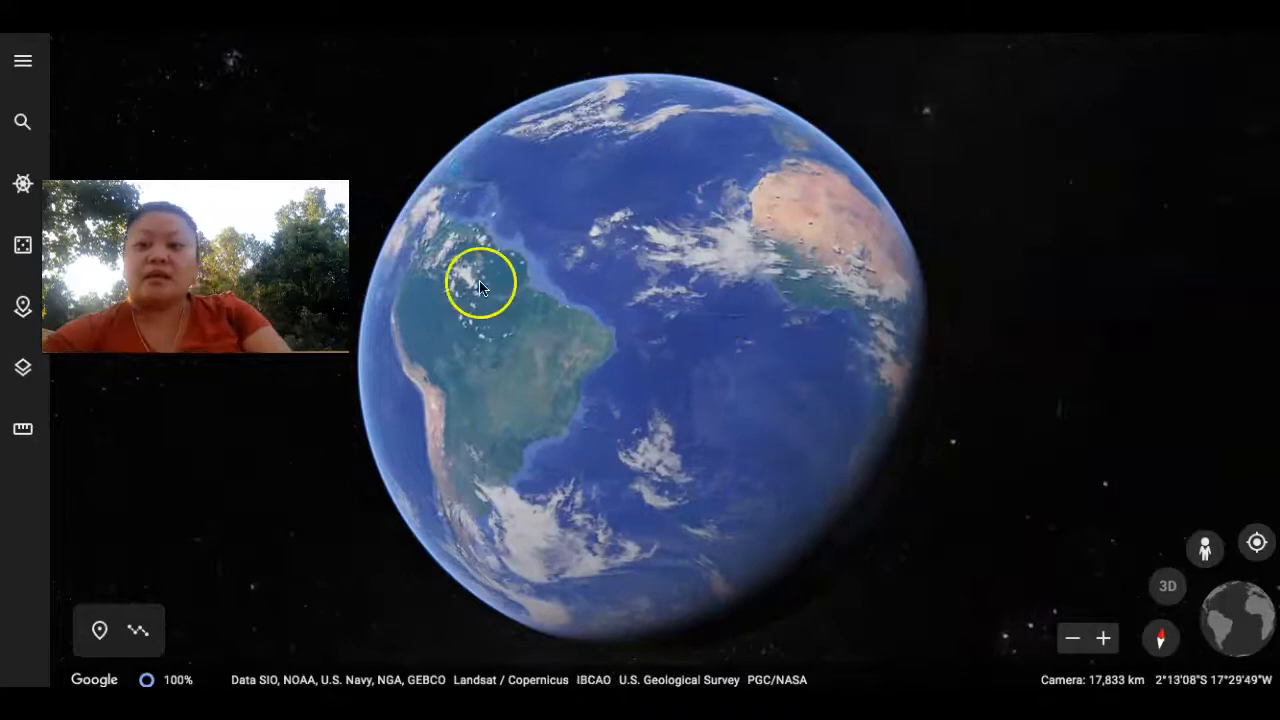
Step: Search for the Great Pyramid of Giza and zoom out over Egypt with its card open
click(22, 121)
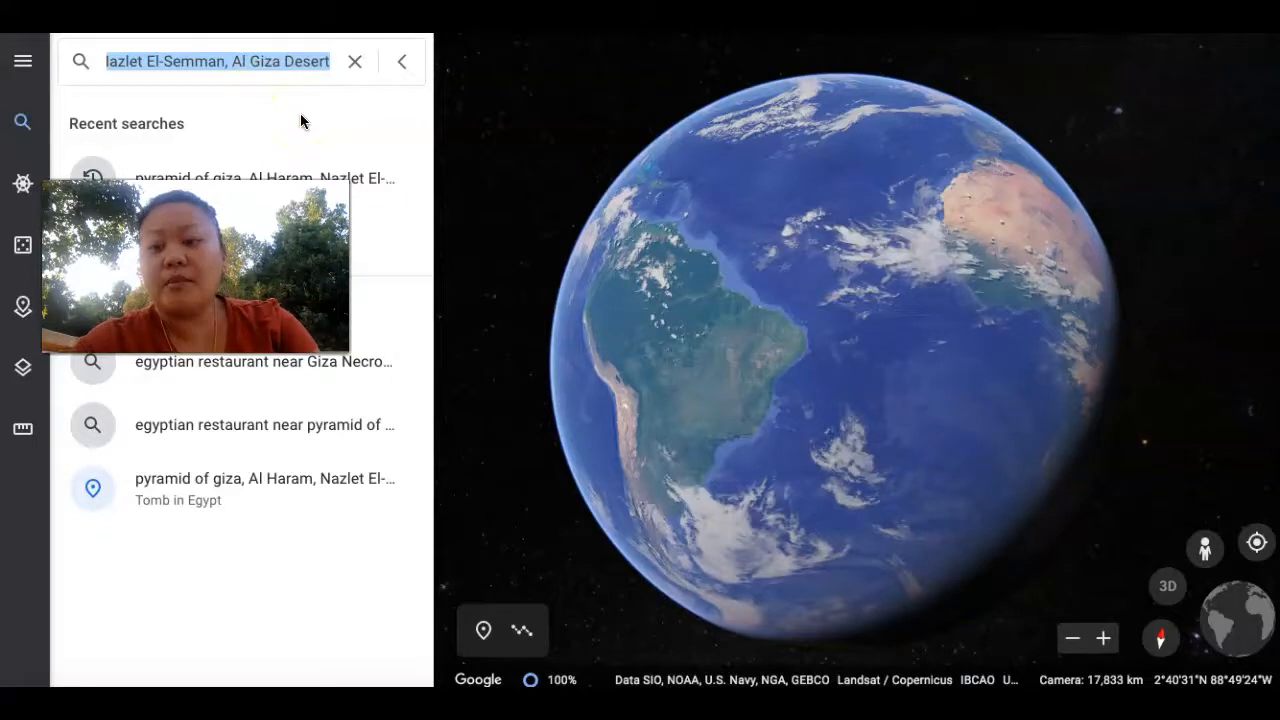
mouse_move(324, 132)
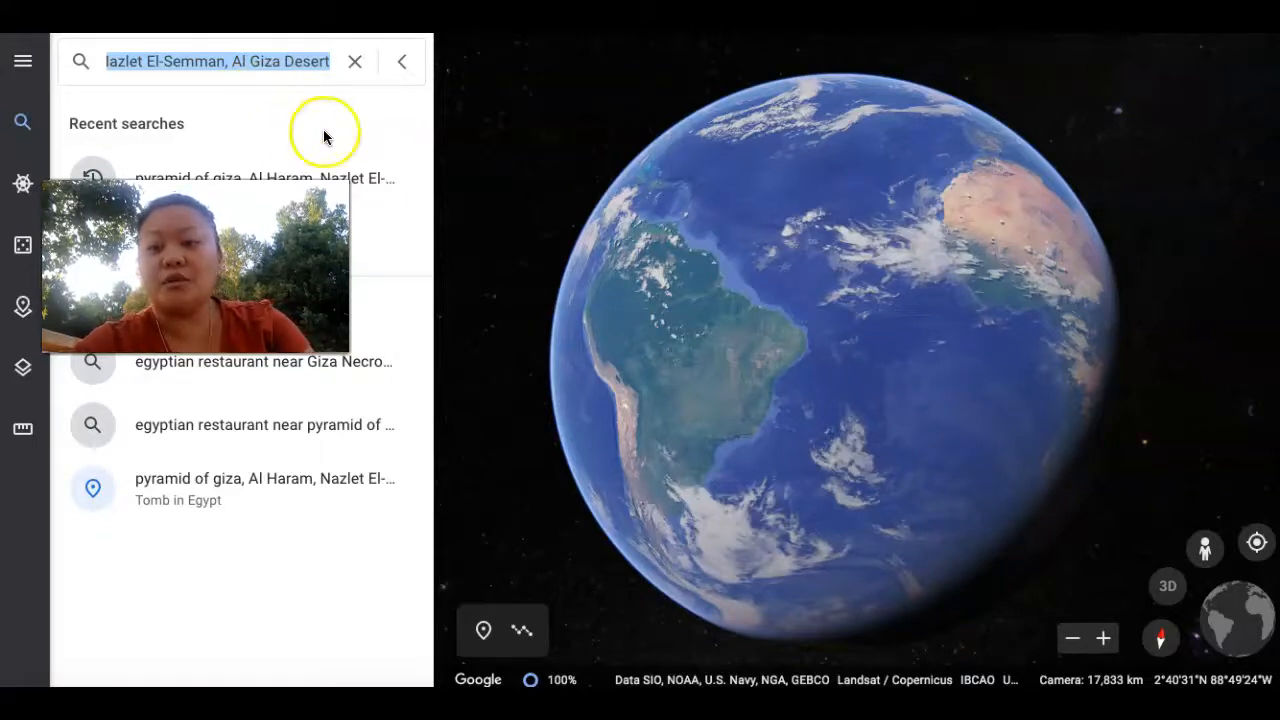
mouse_move(370, 173)
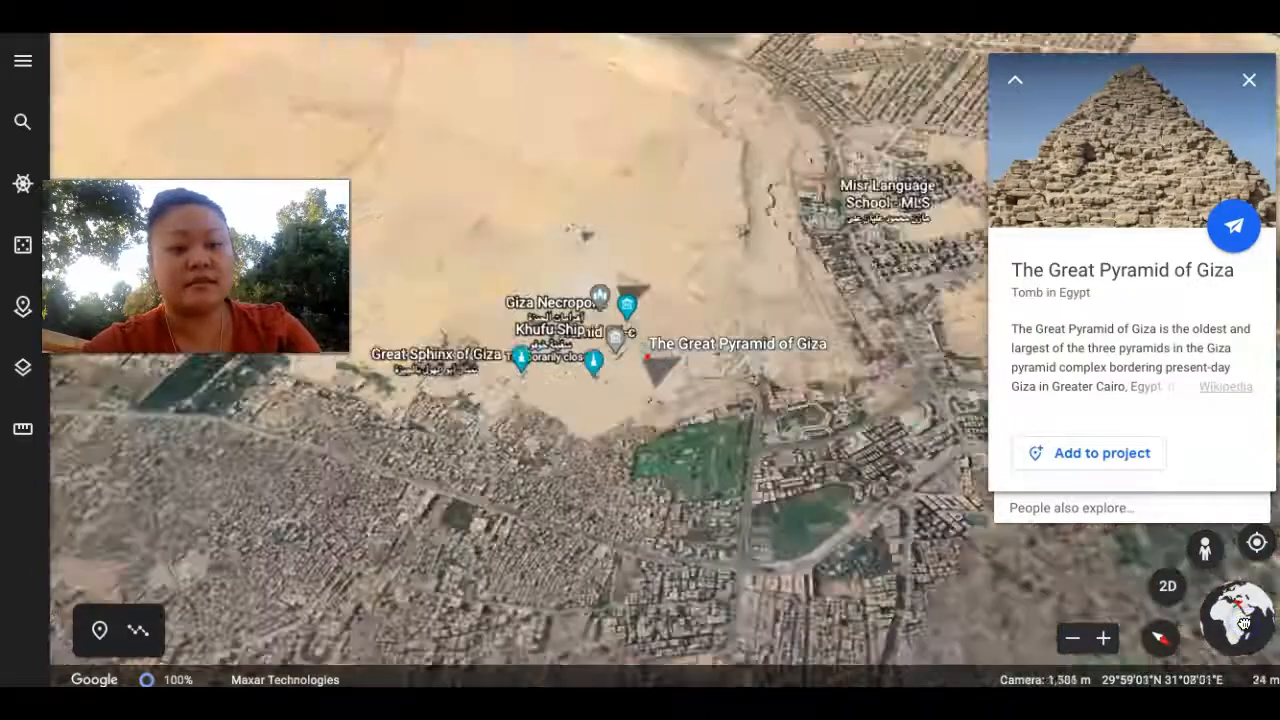
scroll(down, 3)
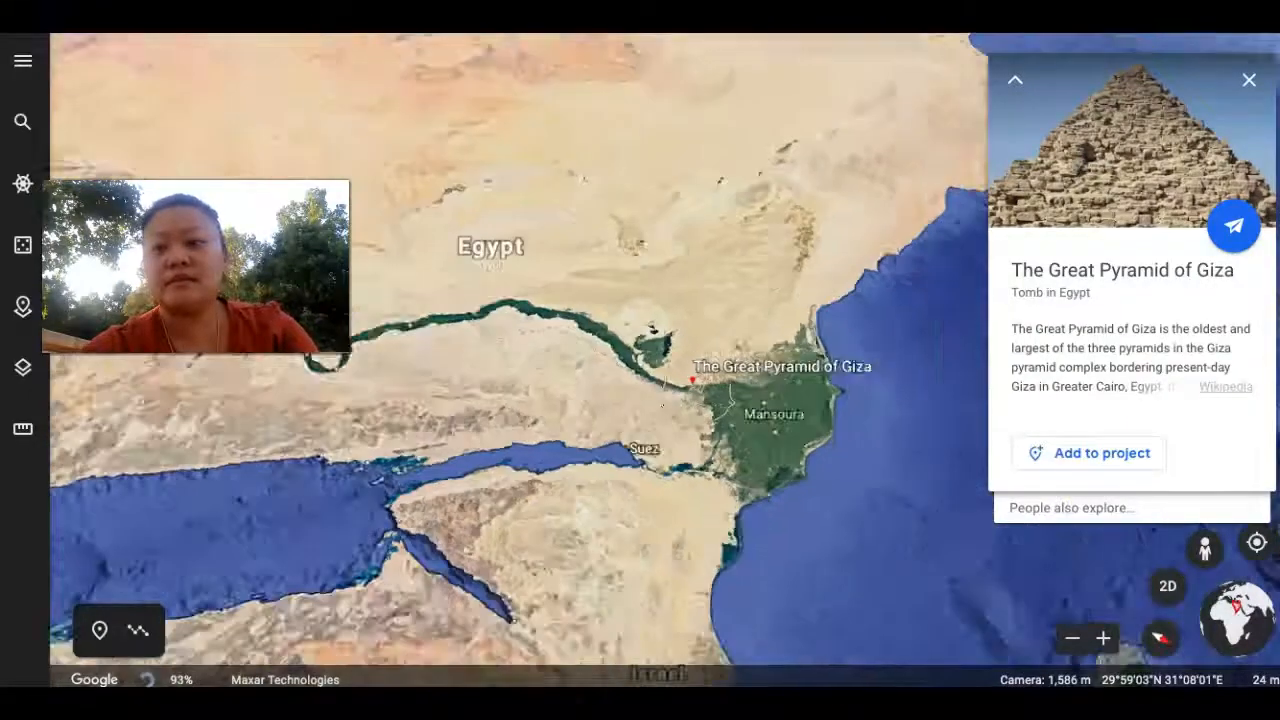